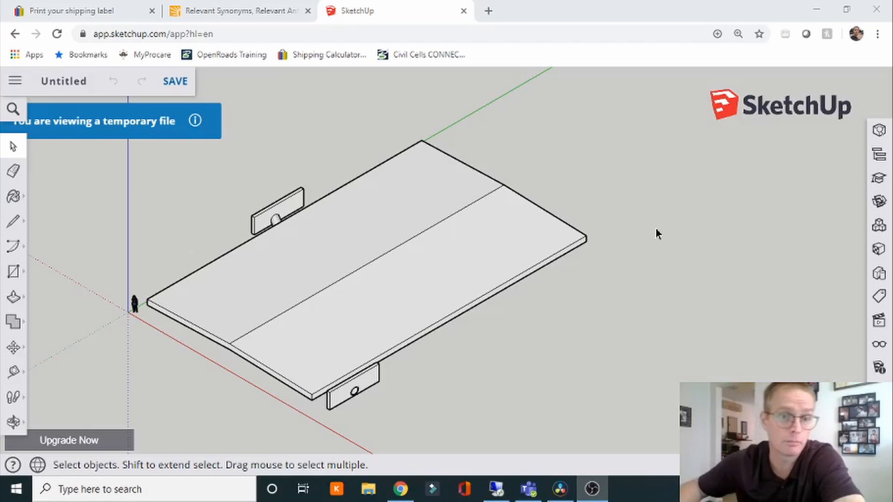
mouse_move(649, 163)
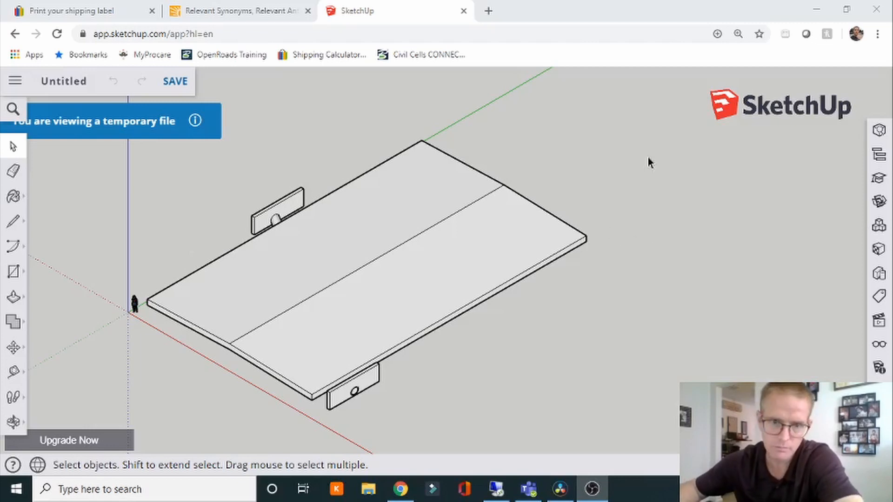
mouse_move(660, 251)
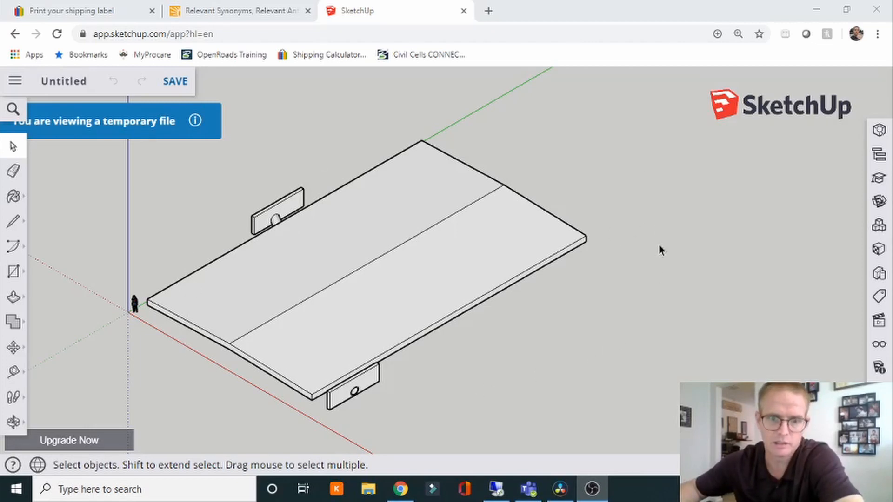
mouse_move(424, 284)
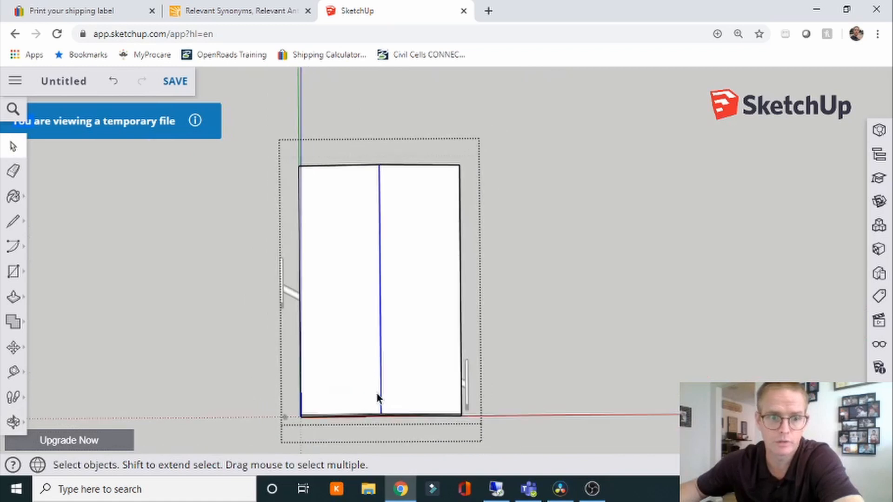
mouse_move(380, 210)
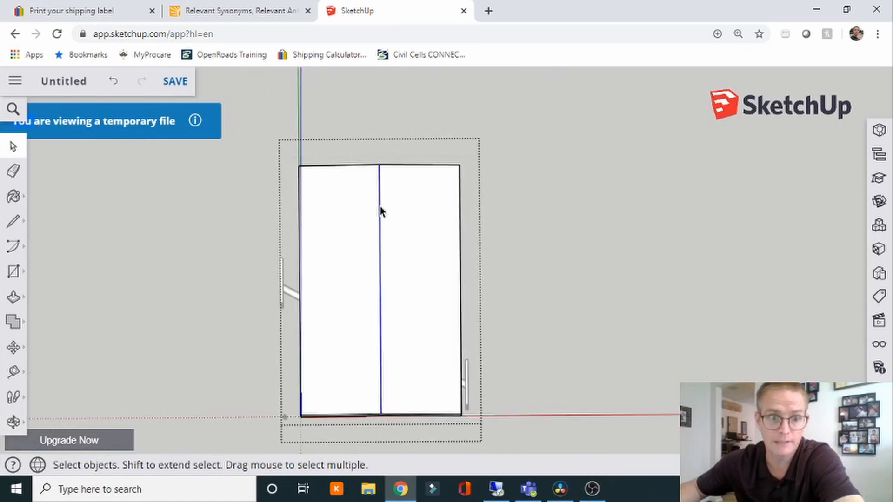
mouse_move(371, 411)
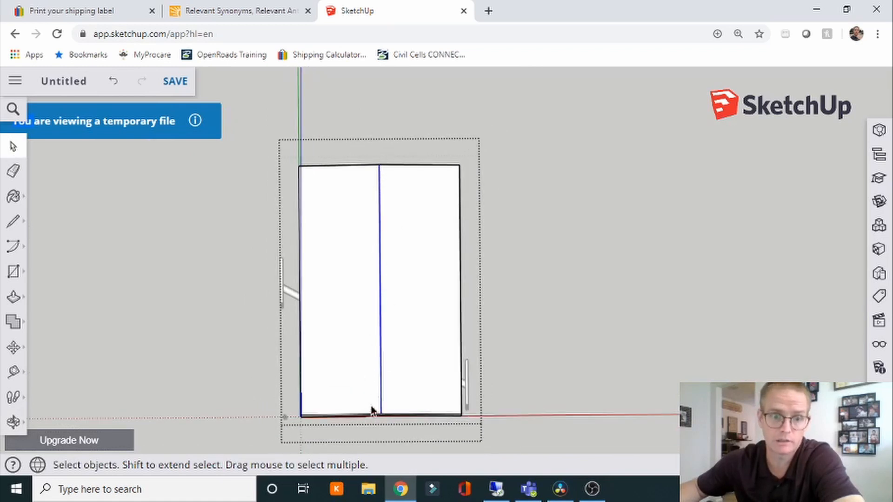
mouse_move(408, 437)
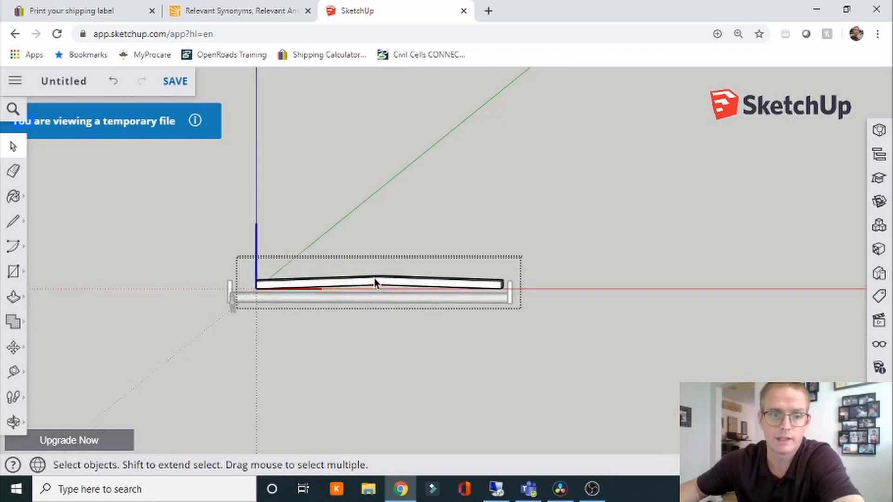
scroll("up", 3)
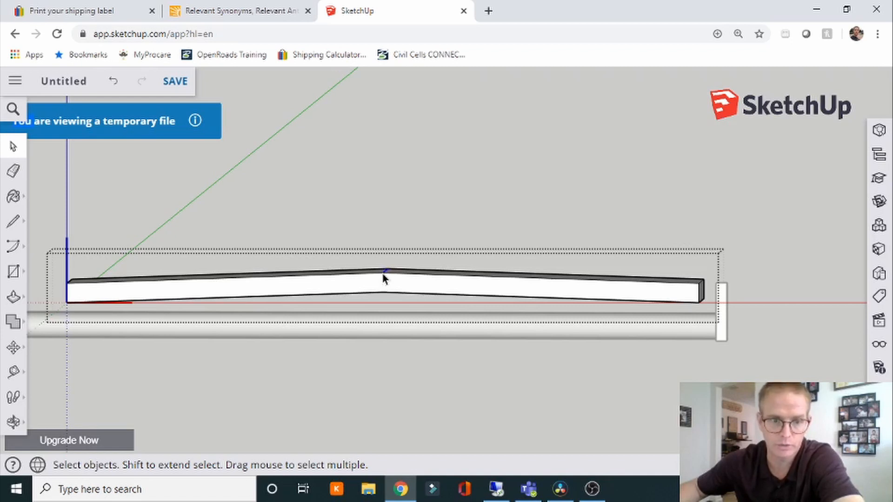
mouse_move(788, 335)
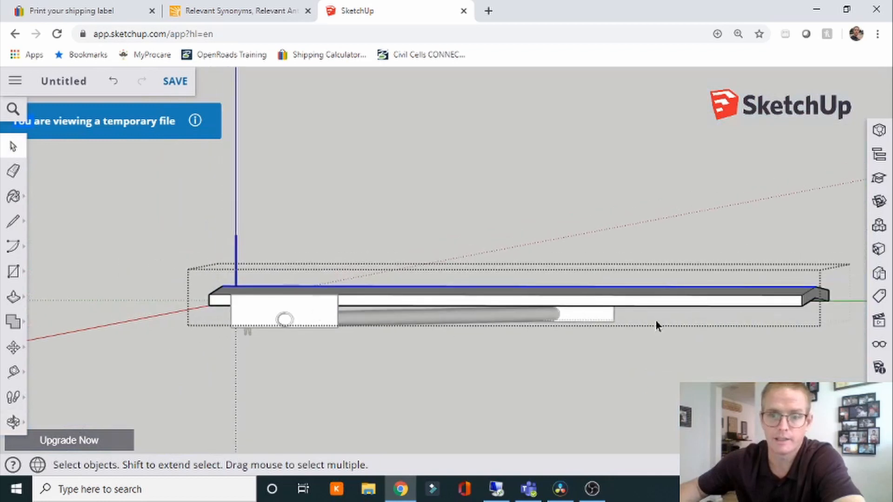
mouse_move(284, 288)
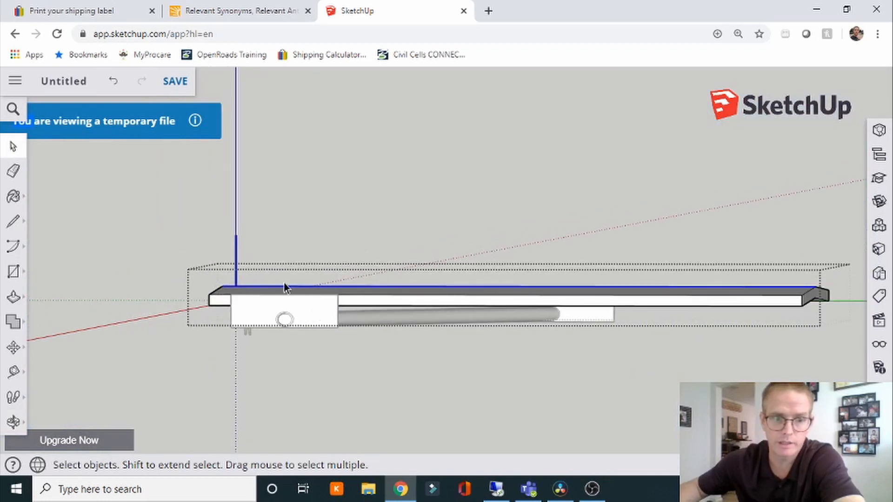
mouse_move(355, 294)
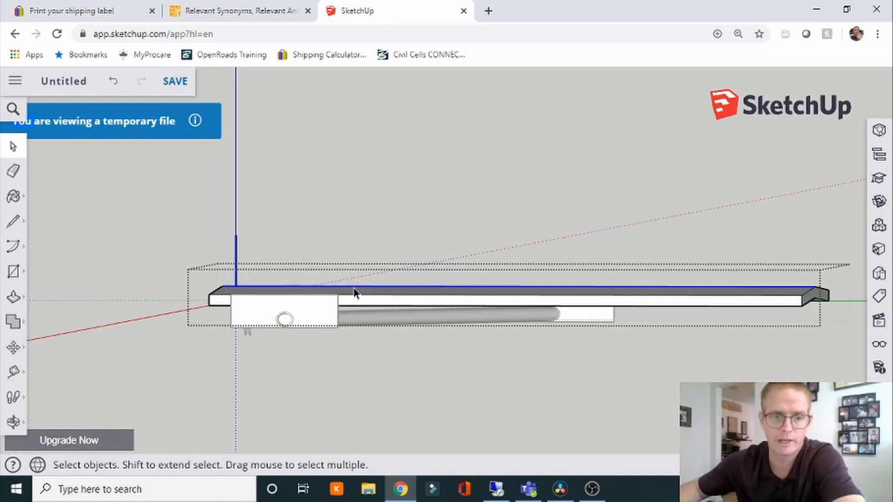
mouse_move(867, 320)
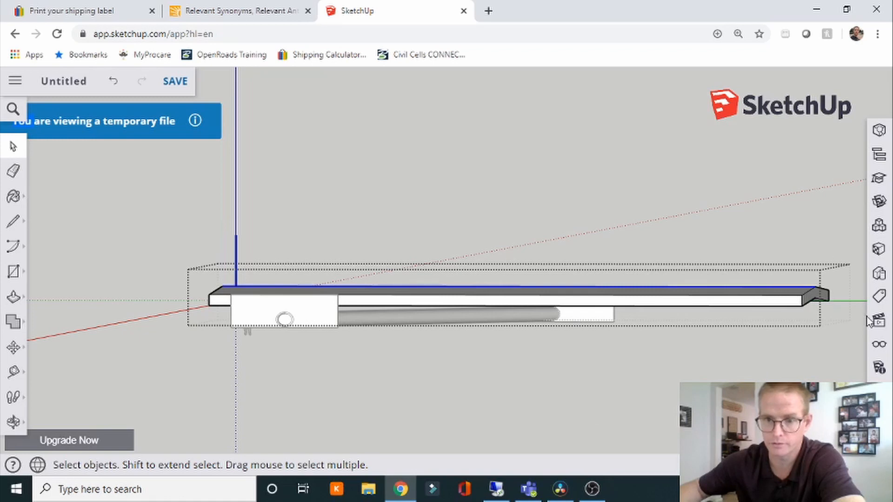
mouse_move(308, 193)
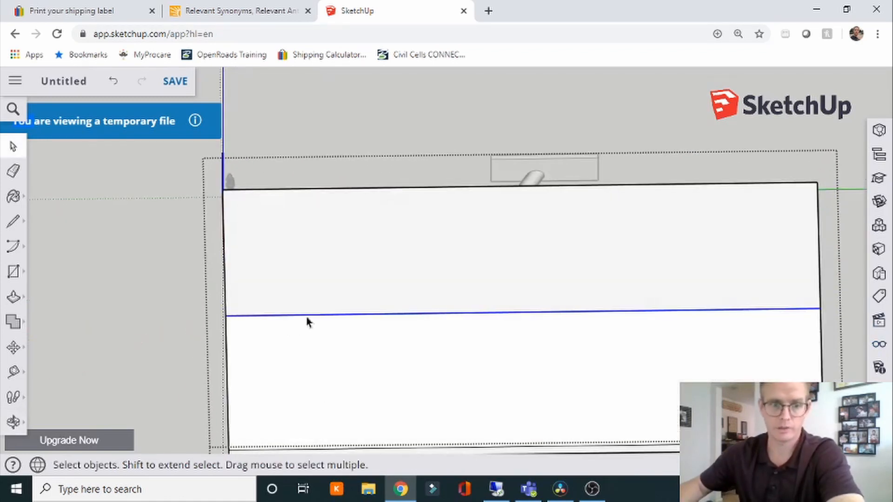
mouse_move(460, 348)
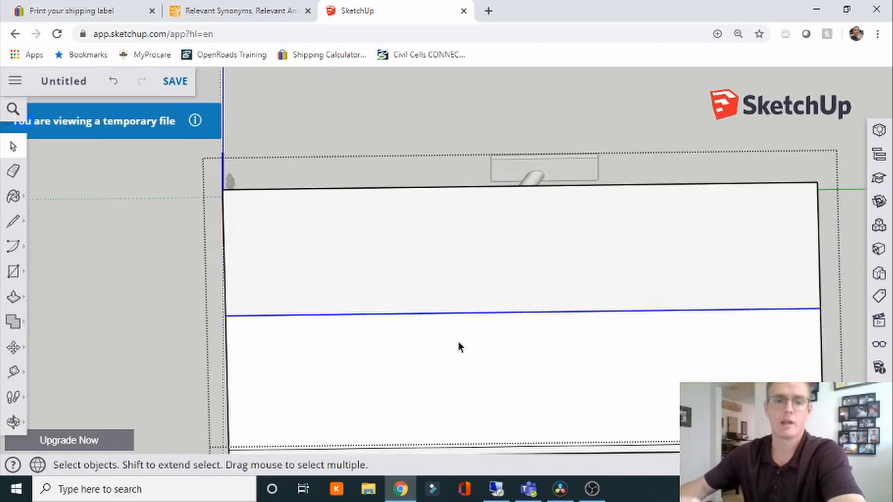